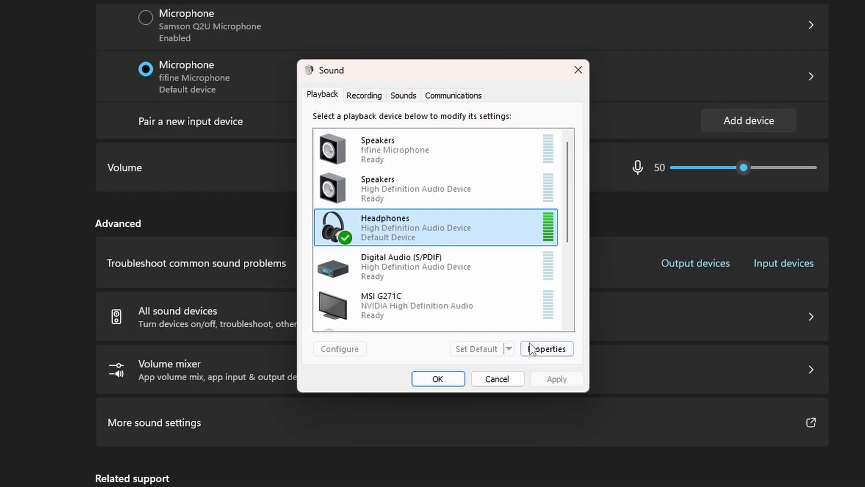
Step: Open the Headphones properties and toggle the Loudness Equalization checkbox under Enhancements
click(547, 348)
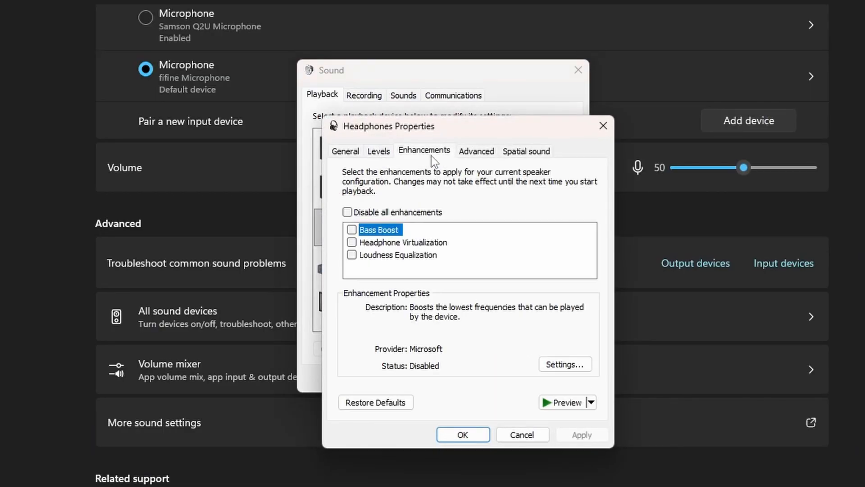
mouse_move(378, 266)
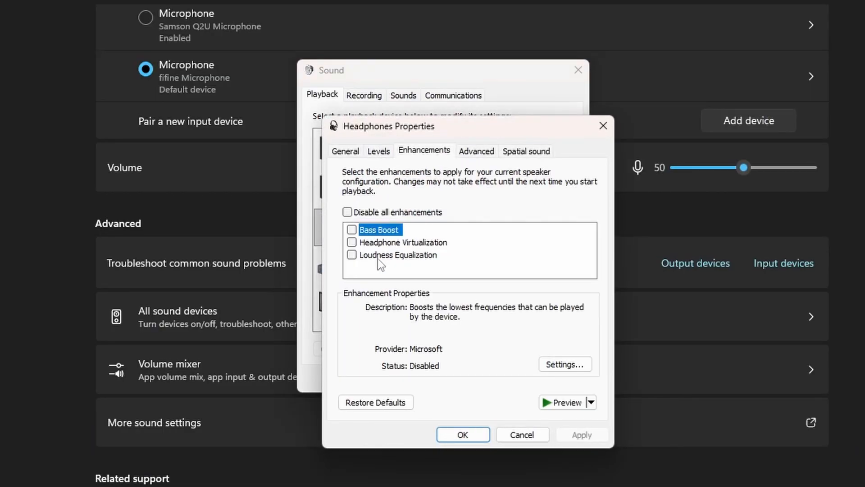
click(351, 254)
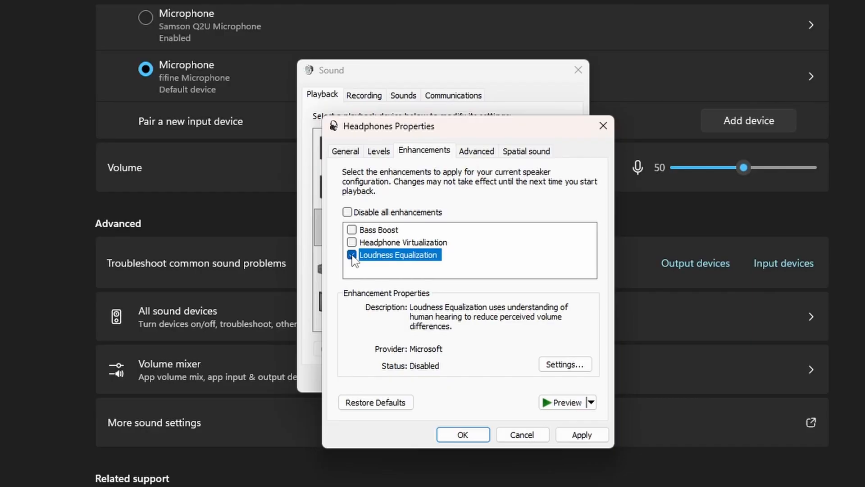
click(352, 254)
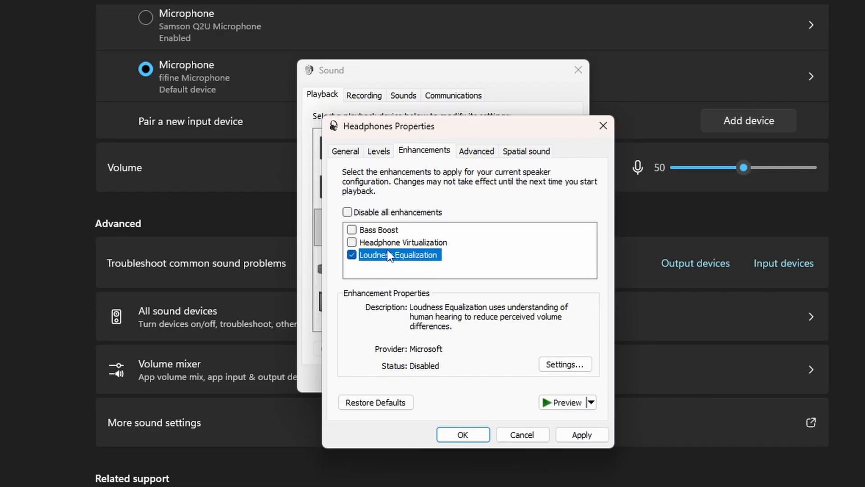
click(352, 255)
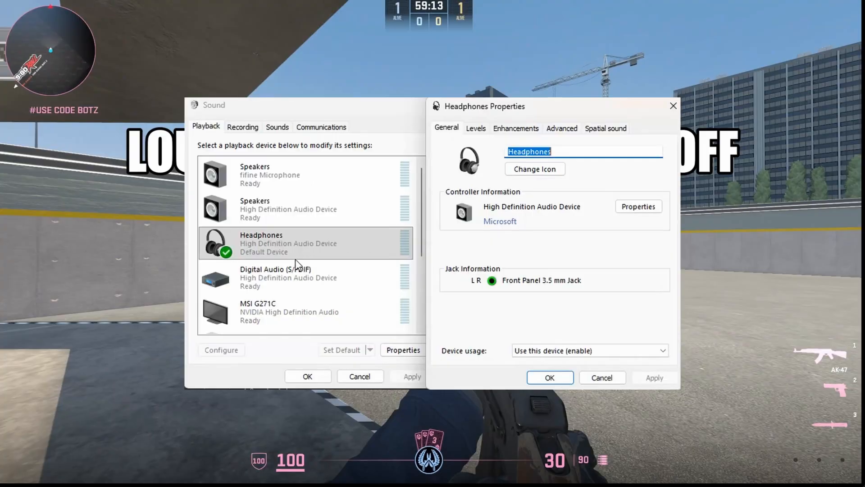
Step: Show the Enhancements list with Bass Boost, Headphone Virtualization and Loudness Equalization
click(515, 128)
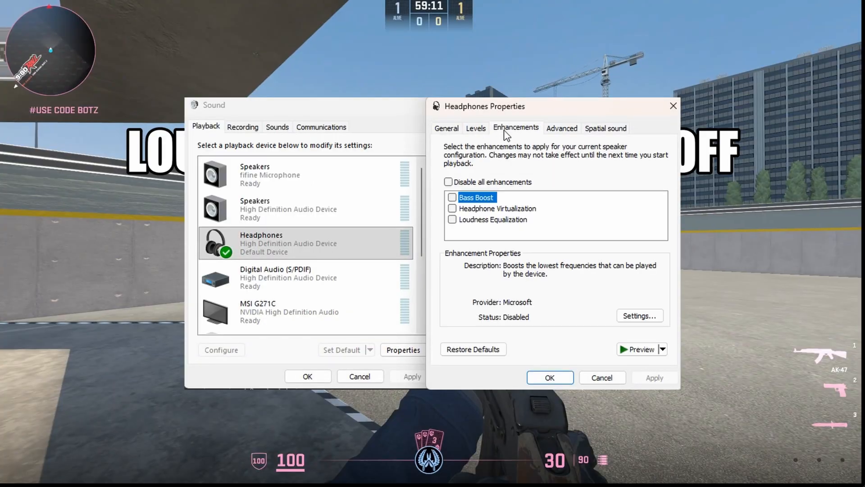
click(562, 128)
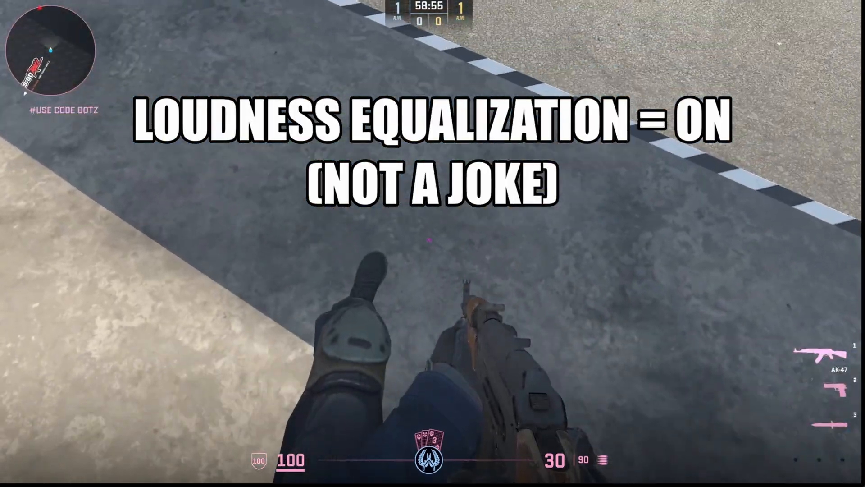
click(449, 195)
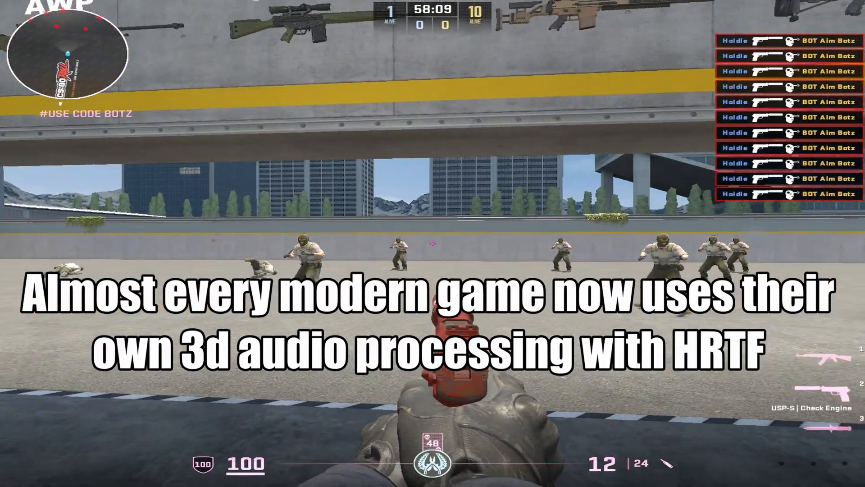
click(448, 194)
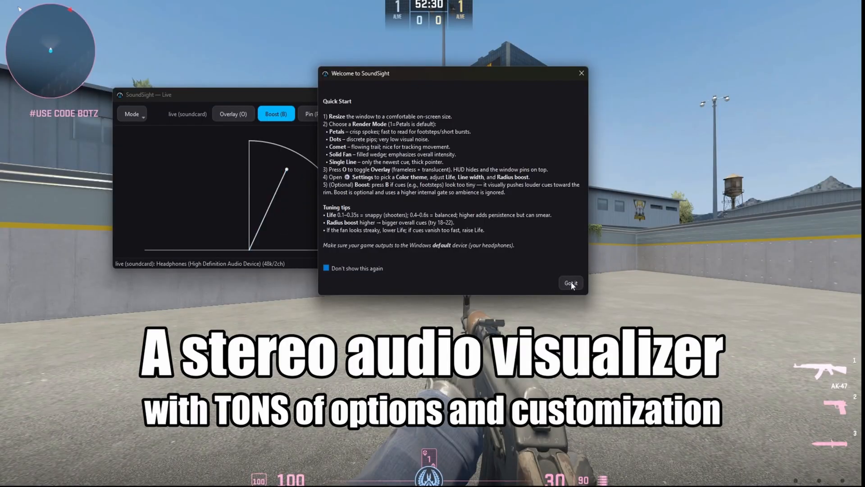
Step: Dismiss the Quick Start guide, enable Boost (B) and set the visualizer Mode to Single Line
click(571, 282)
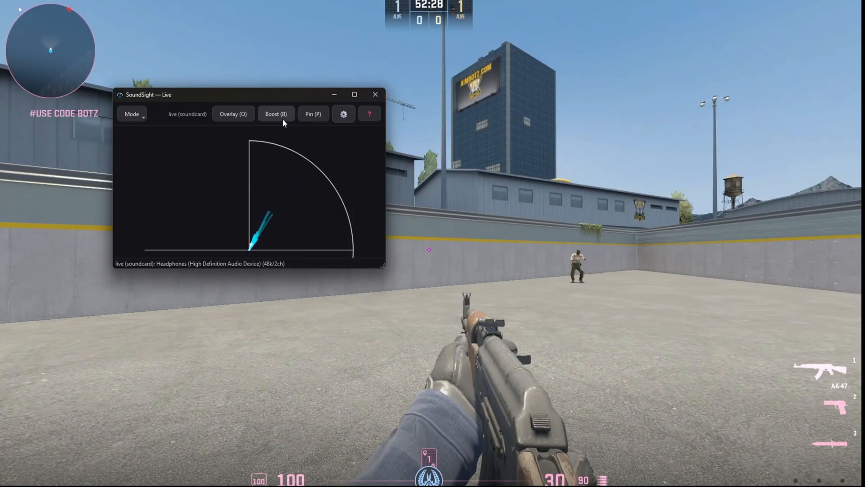
click(132, 113)
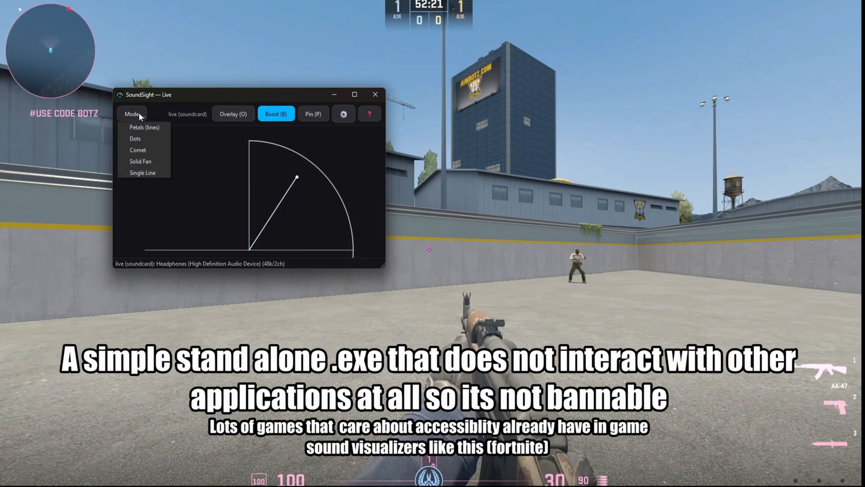
click(135, 139)
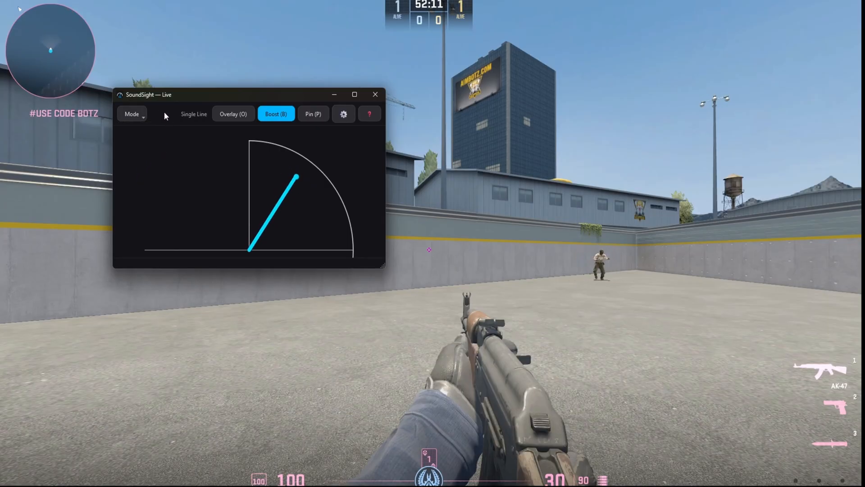
click(343, 114)
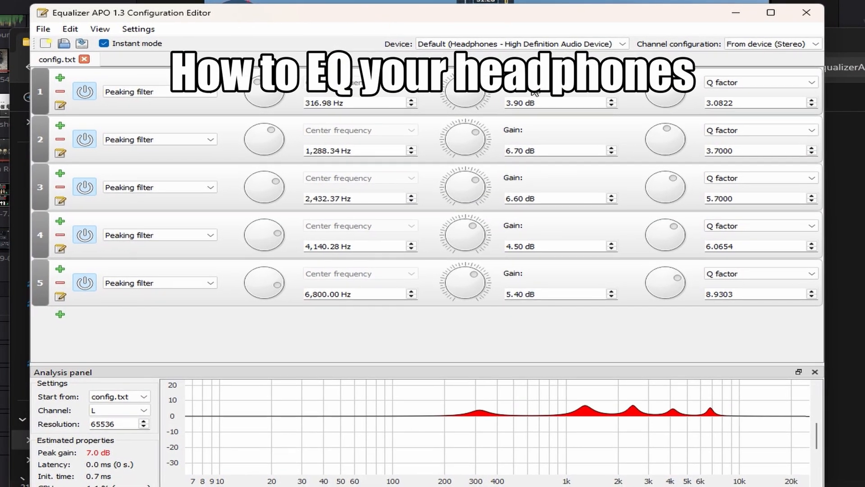
Step: Add a filter via the green + and browse the Parametric filters submenu for a Peaking filter
click(84, 186)
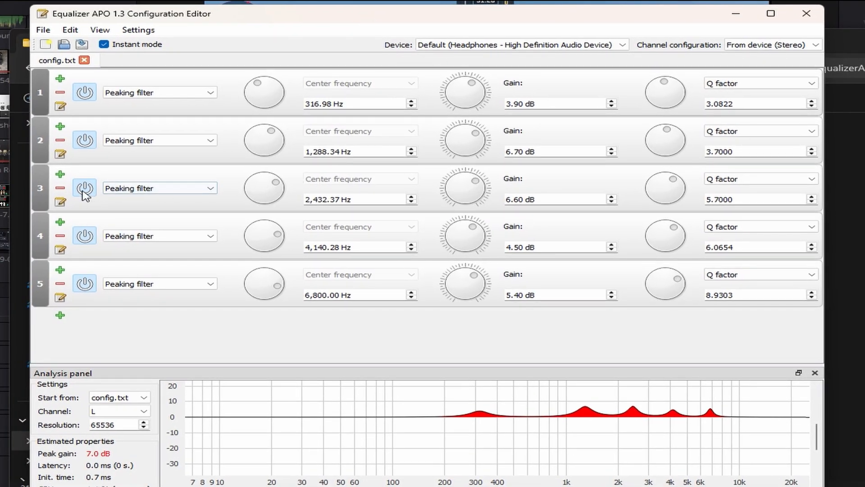
click(83, 187)
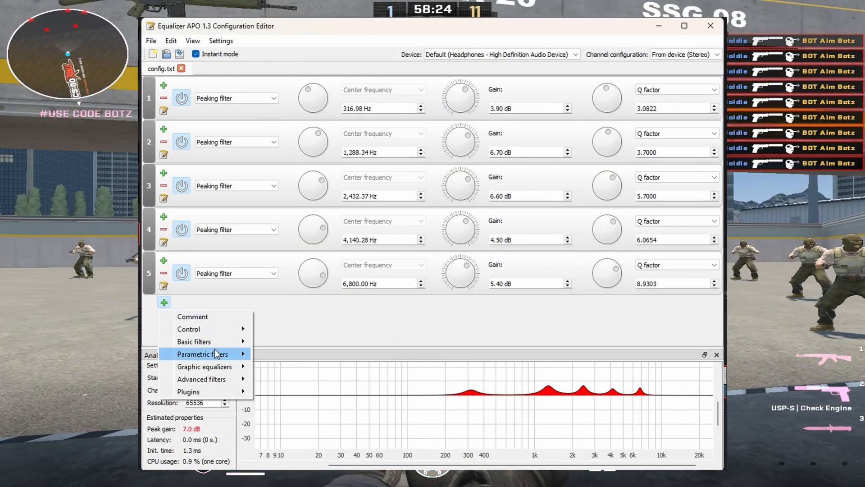
mouse_move(201, 353)
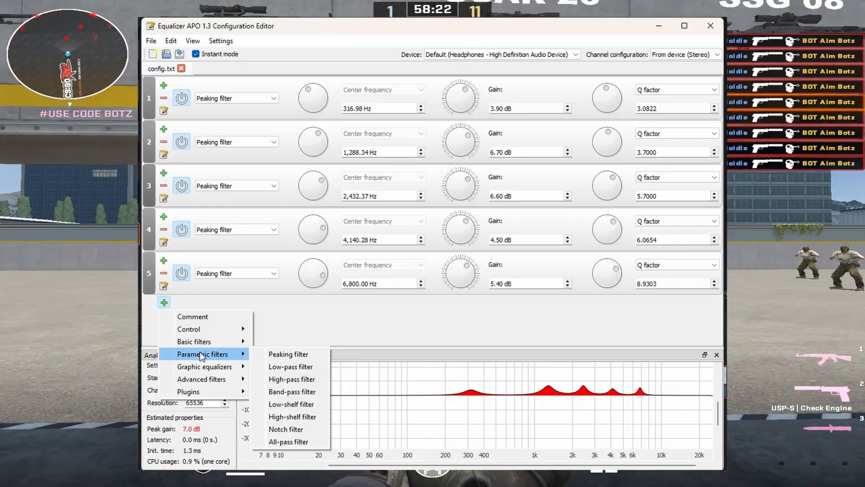
click(288, 353)
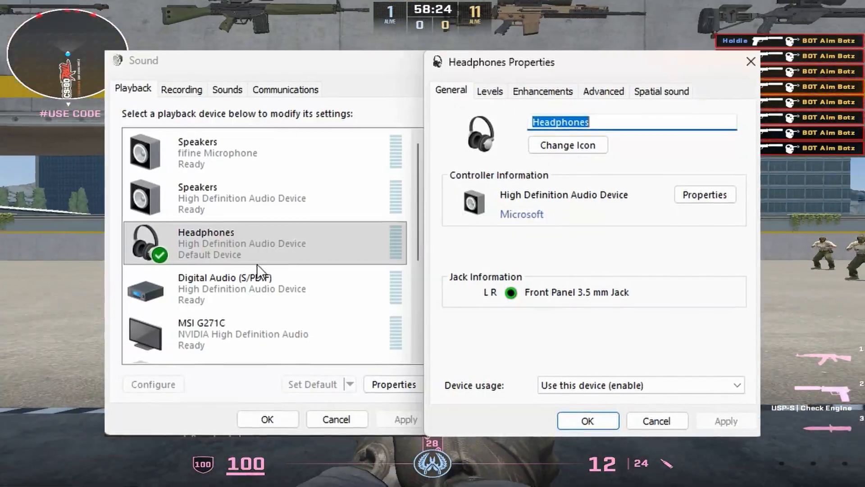
Step: Review the headphones' Levels and Advanced format, then tick Loudness Equalization under Enhancements
click(486, 91)
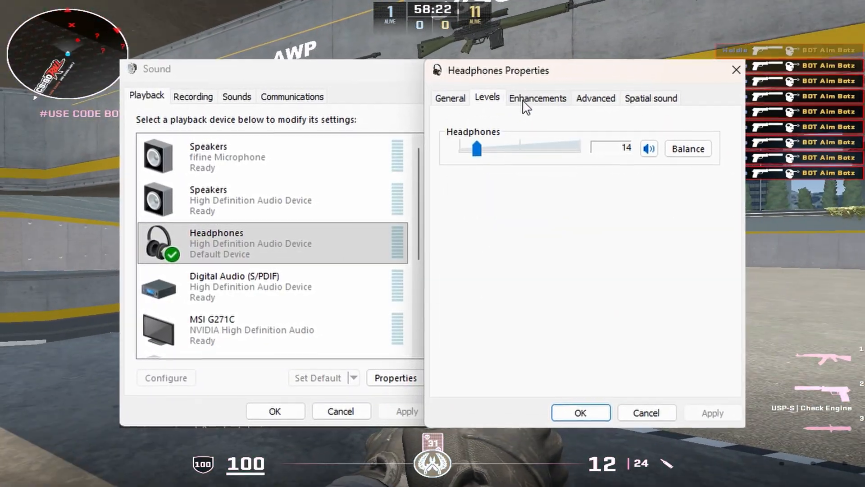
click(595, 98)
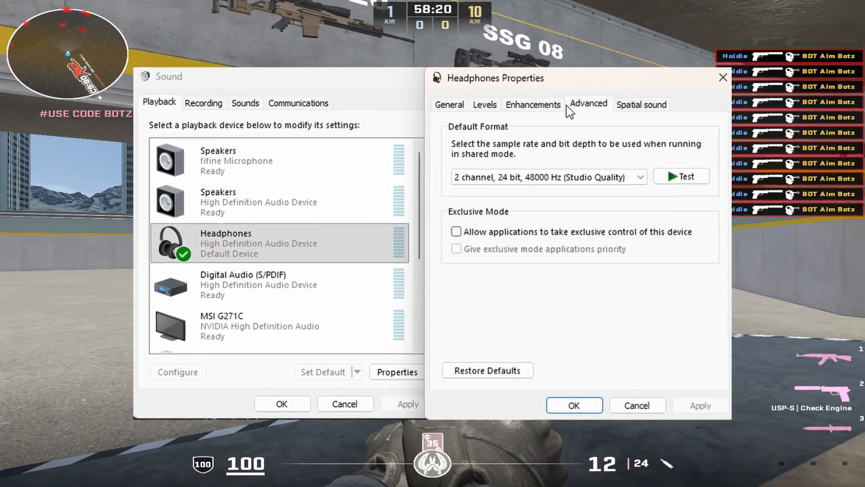
click(533, 105)
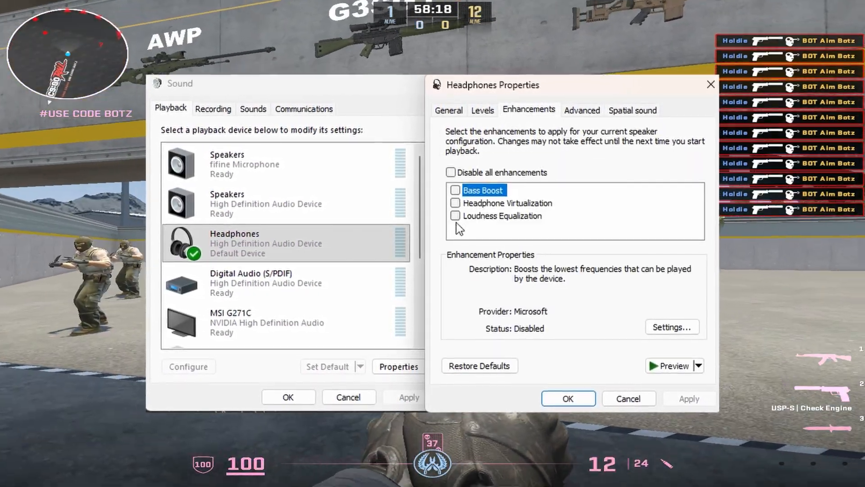
click(454, 216)
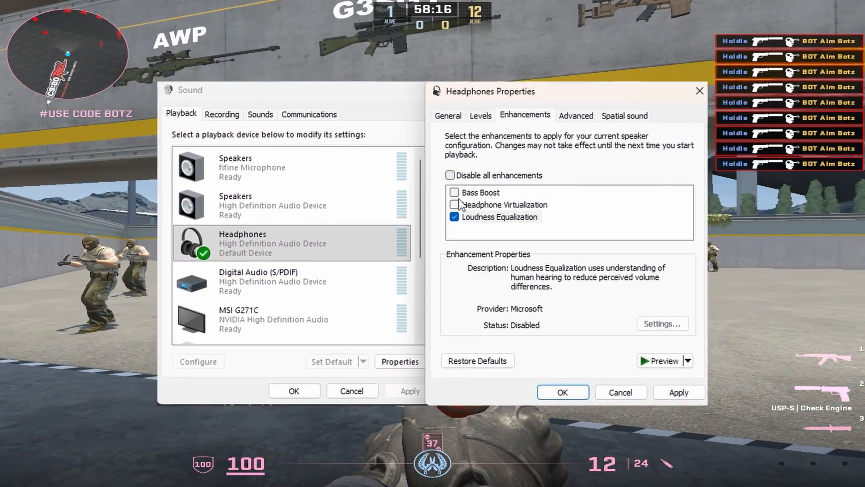